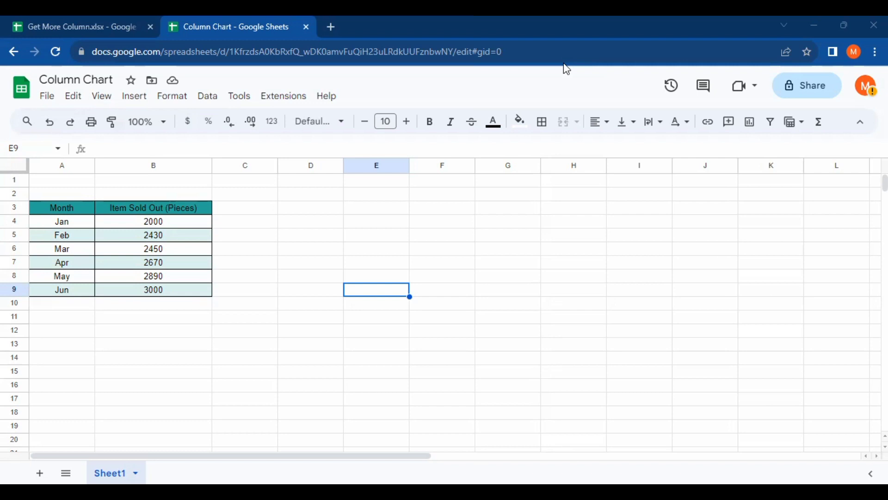
mouse_move(295, 230)
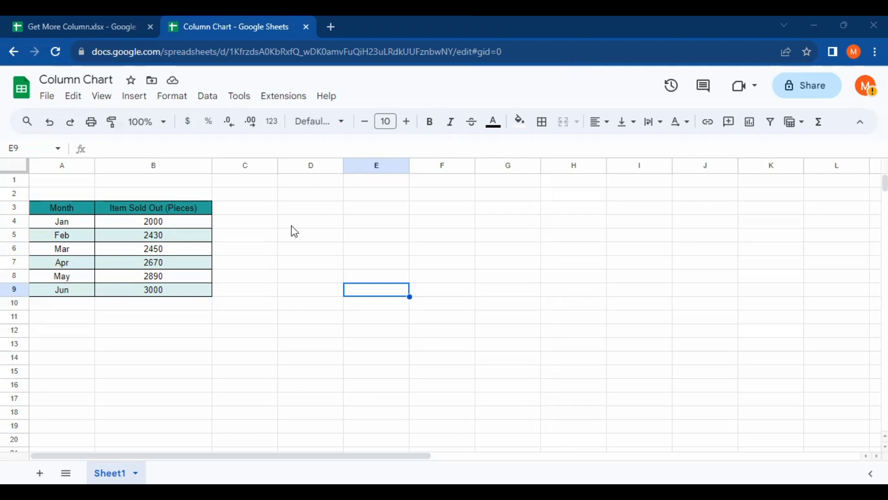
mouse_move(61, 200)
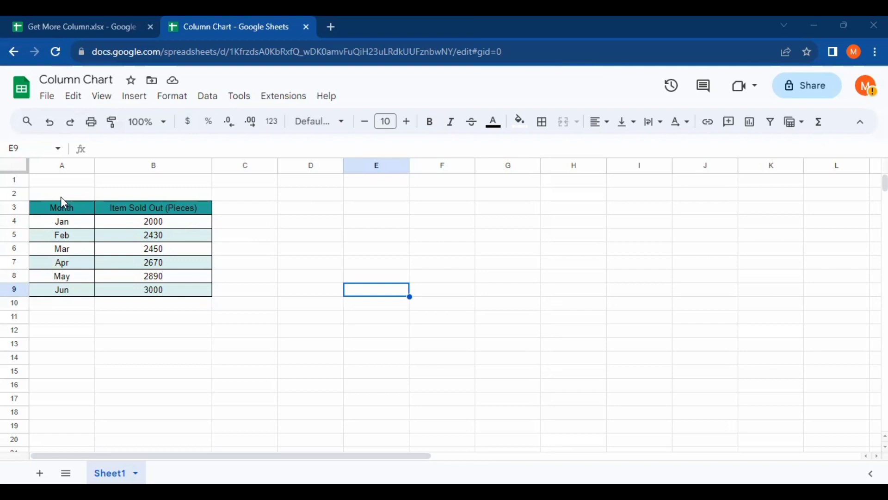
mouse_move(218, 228)
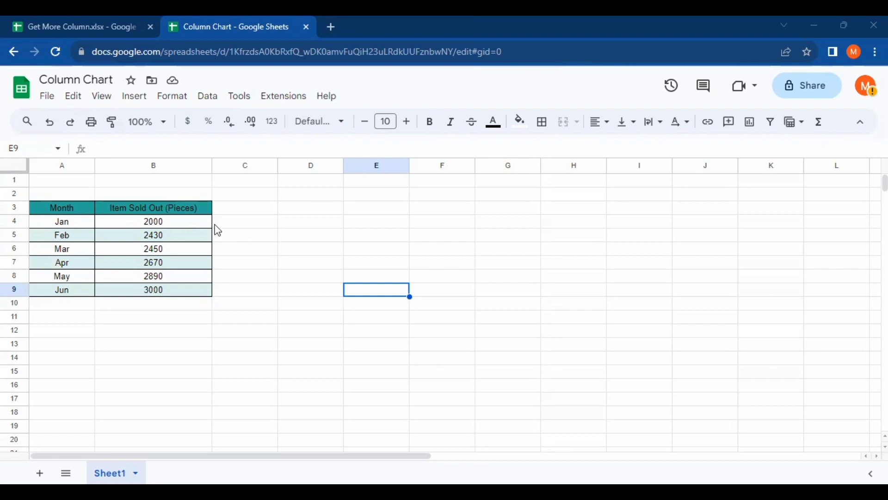
mouse_move(238, 191)
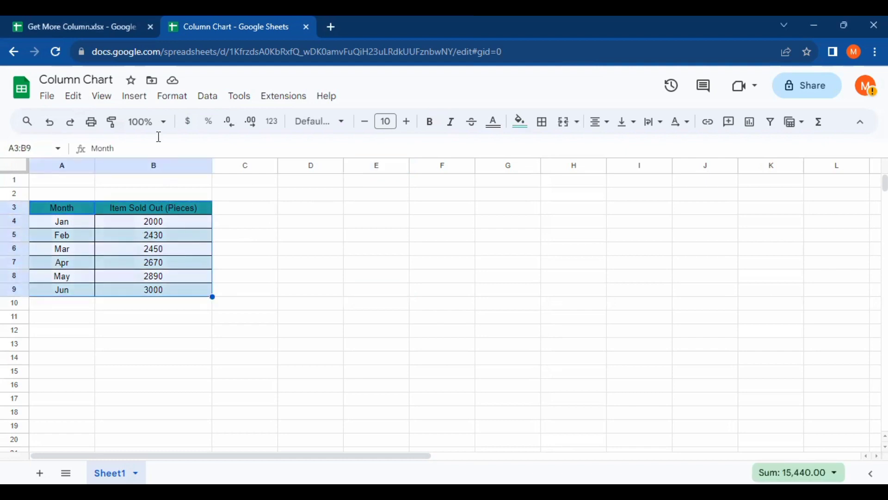
Step: Insert a chart from the selected Month and Item Sold table via the Insert menu
click(133, 95)
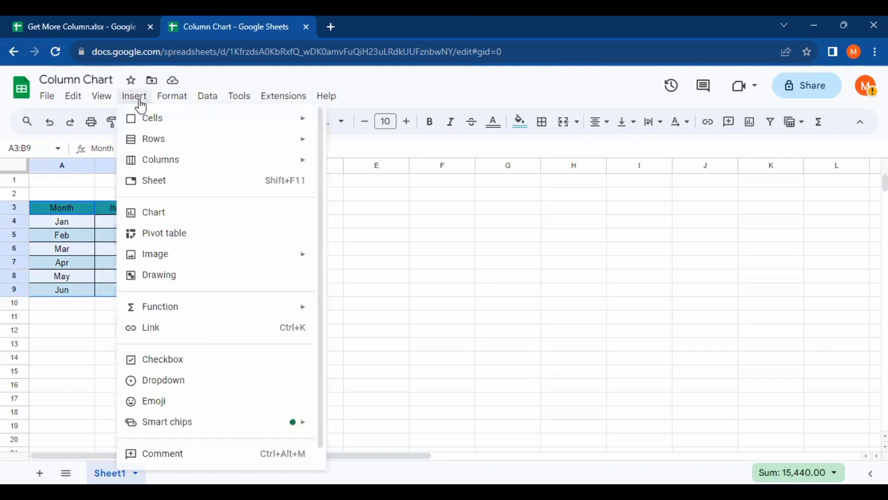
mouse_move(160, 159)
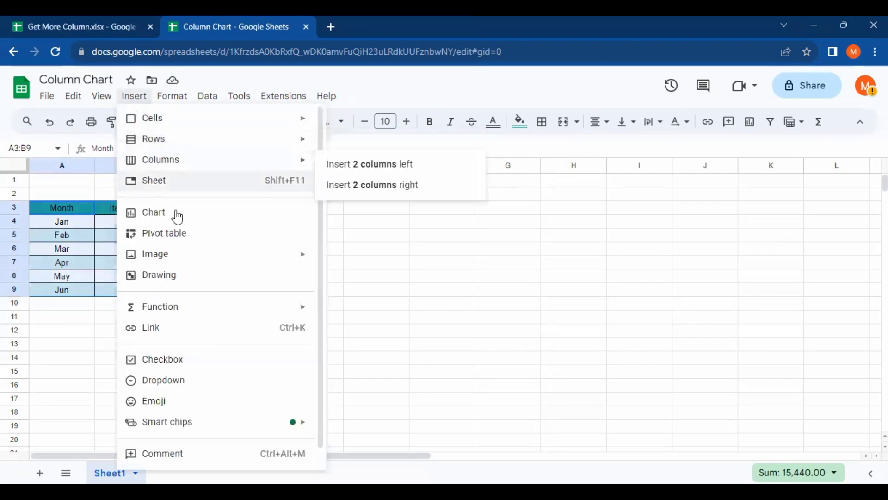
mouse_move(153, 212)
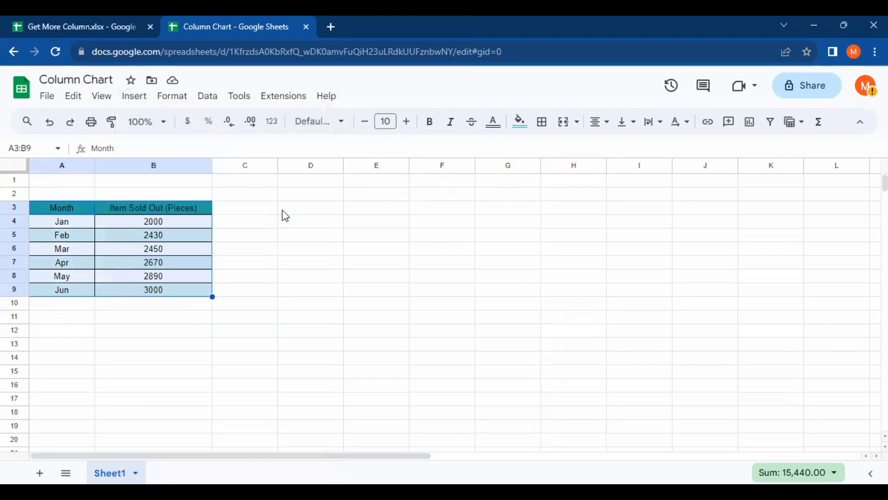
click(133, 96)
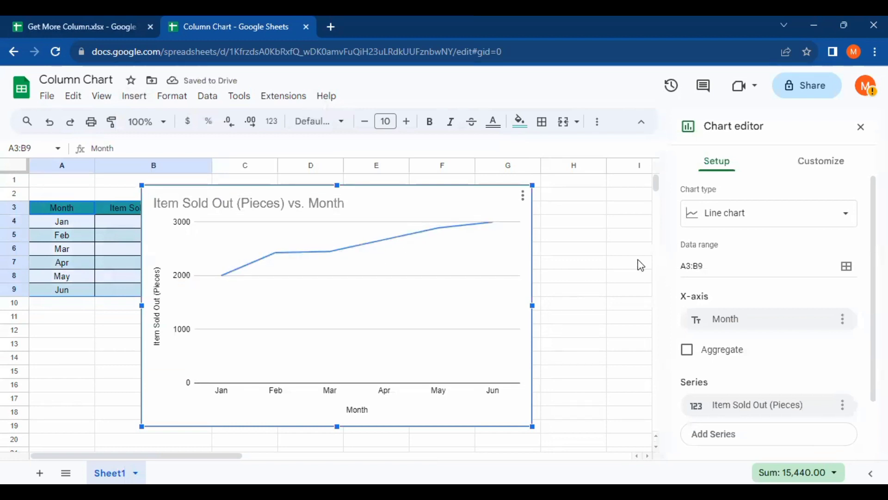
mouse_move(780, 290)
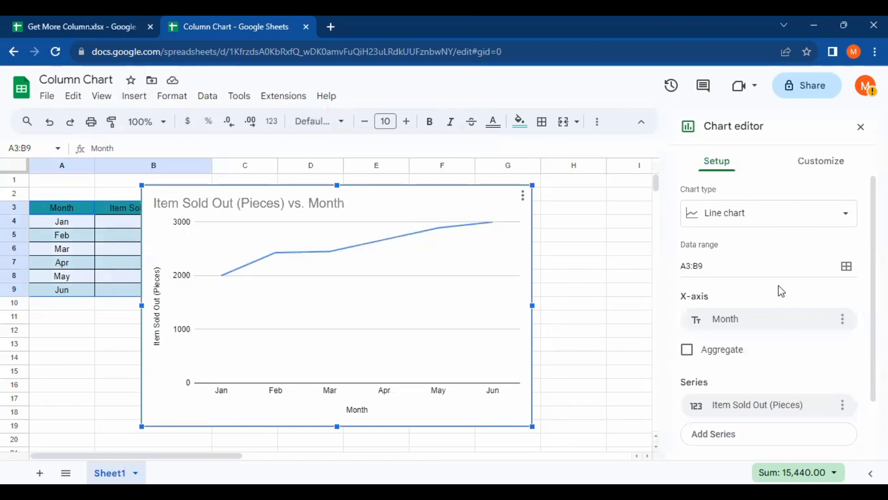
Step: Bring up the Chart type choices from the Chart editor Setup panel
scroll(down, 3)
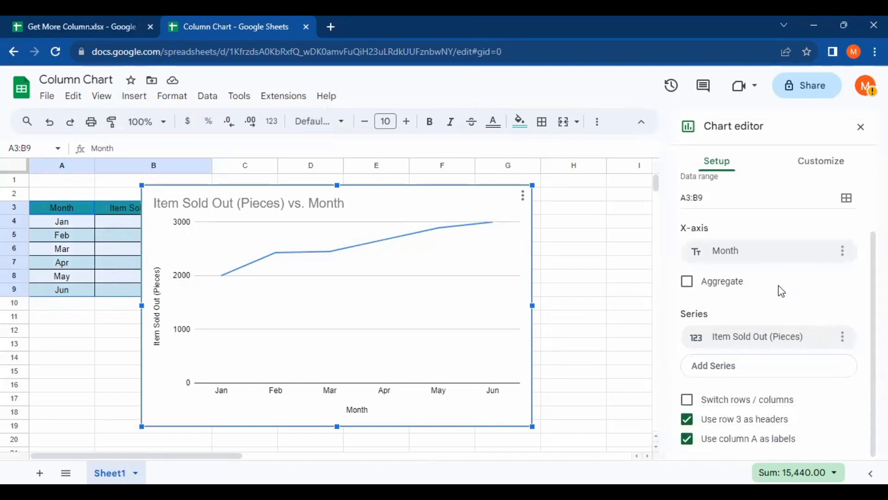
scroll(up, 3)
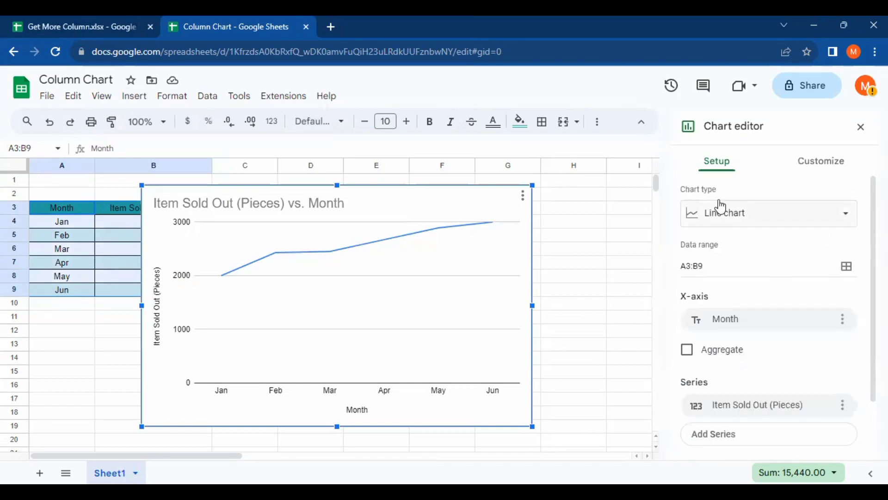
click(768, 213)
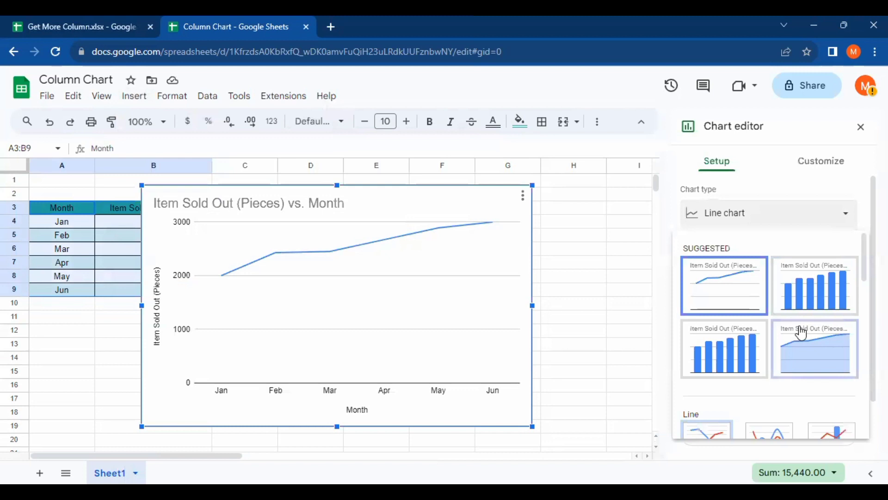
Step: Switch the items-sold chart to a Stacked column chart with blue Jan–Jun bars
scroll(down, 3)
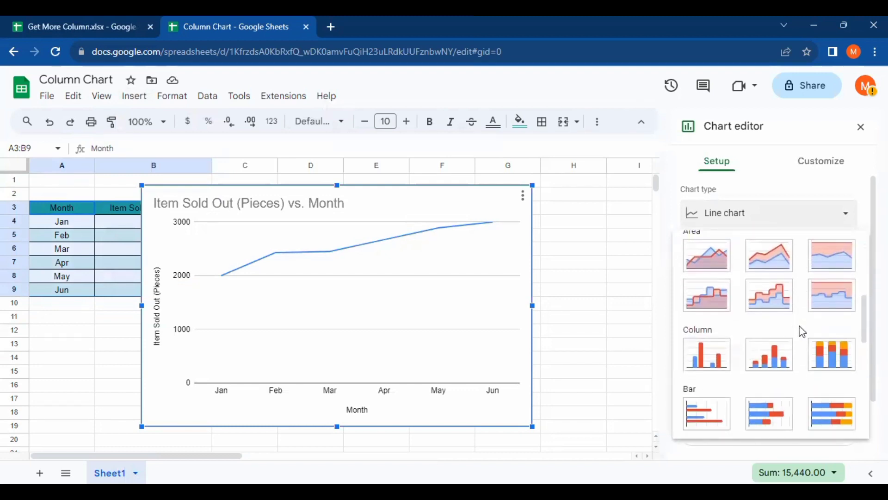
scroll(down, 3)
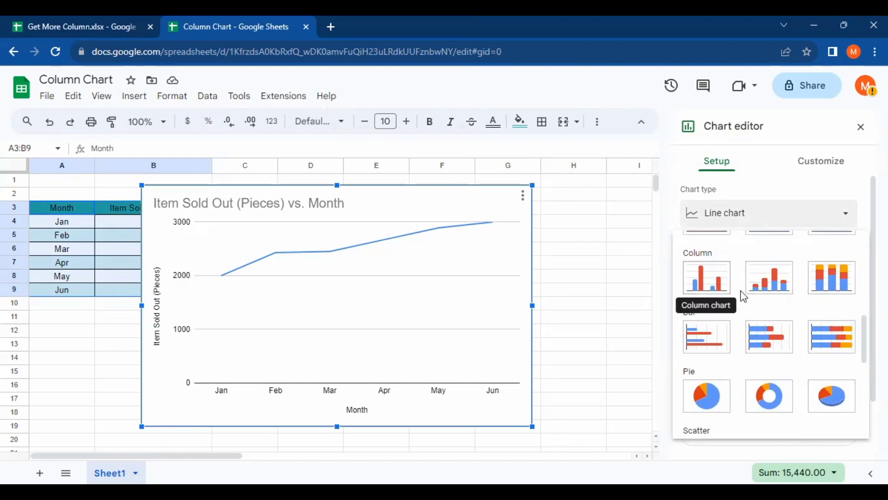
mouse_move(769, 277)
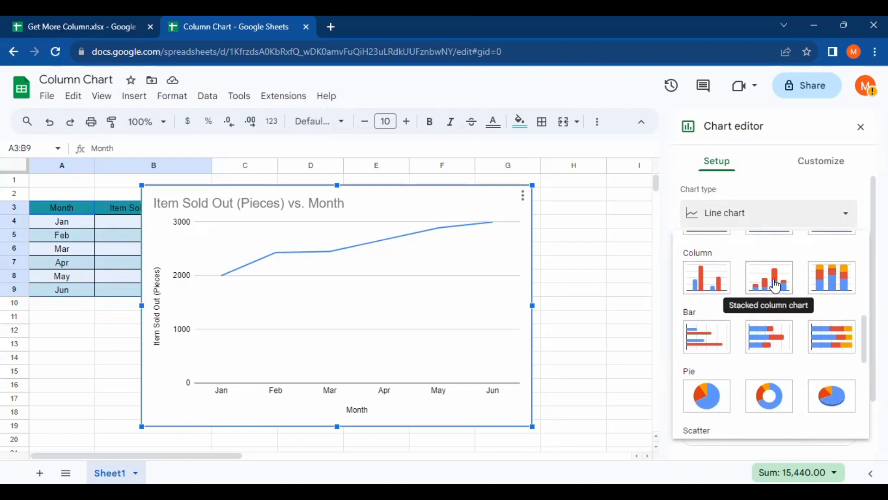
click(769, 277)
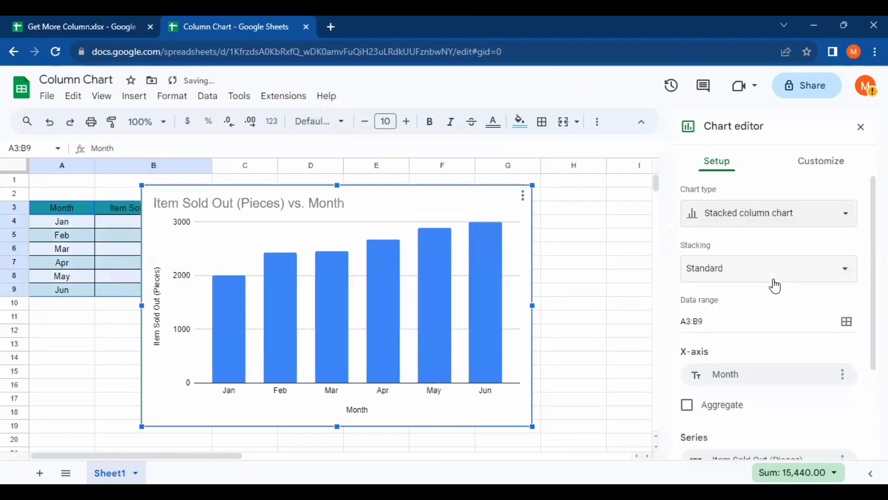
mouse_move(536, 223)
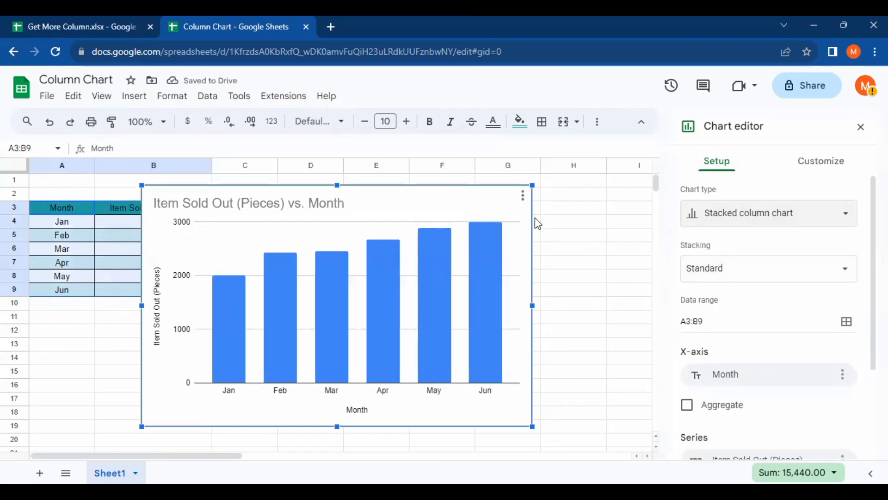